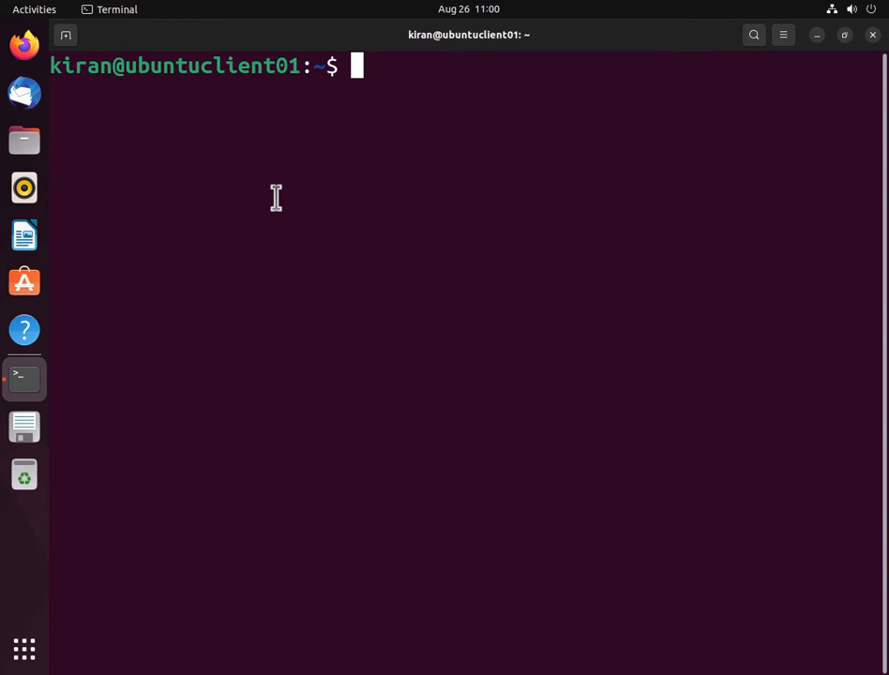
mouse_move(52, 84)
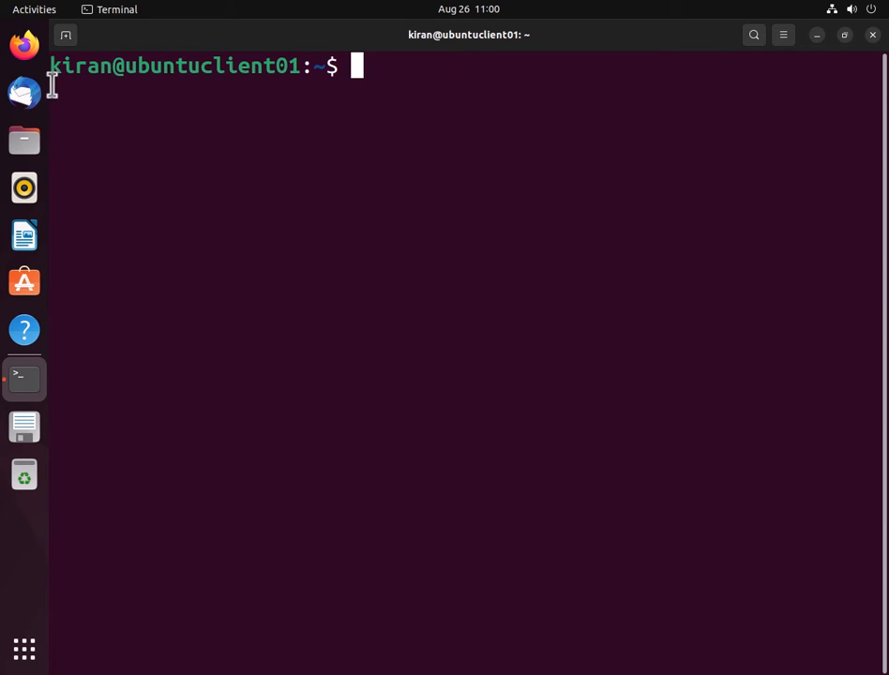
Enter the command nano ~/.bashrc at the prompt without running it yet
type("nano")
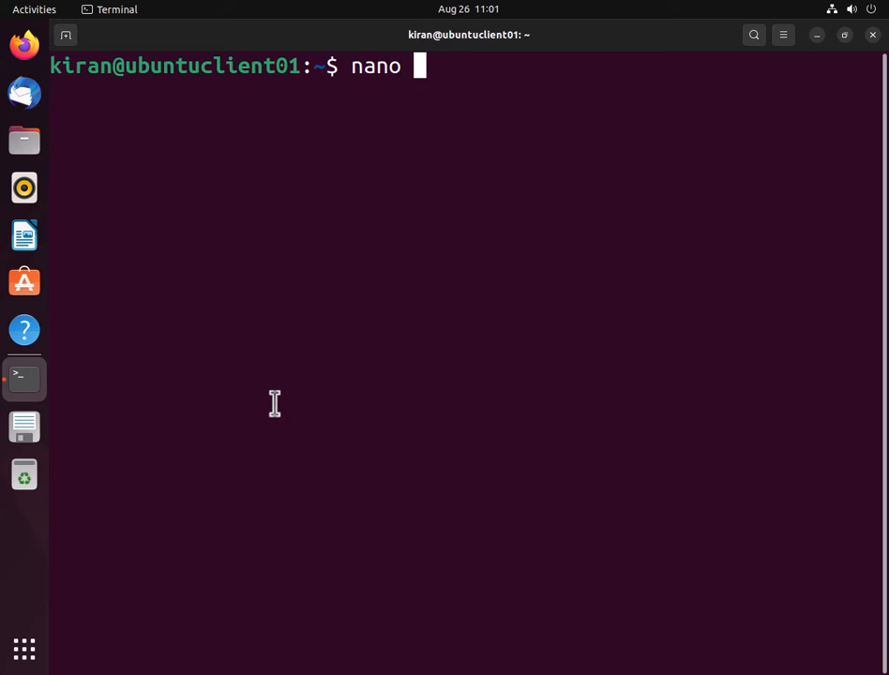
type("~/.bashr")
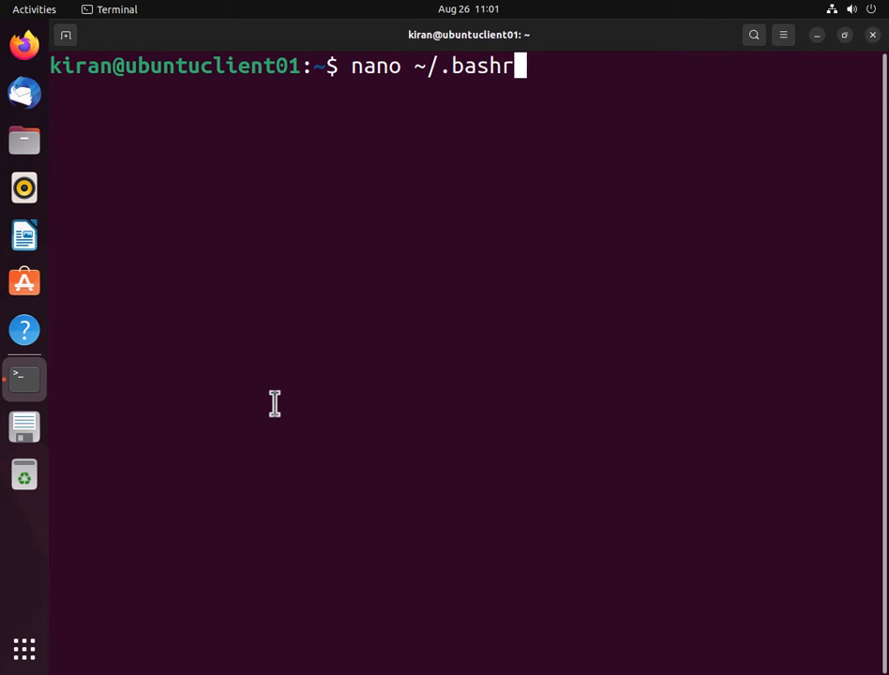
Run nano on ~/.bashrc and append the line export PS1="\W \$" at the end of the file
key("Return")
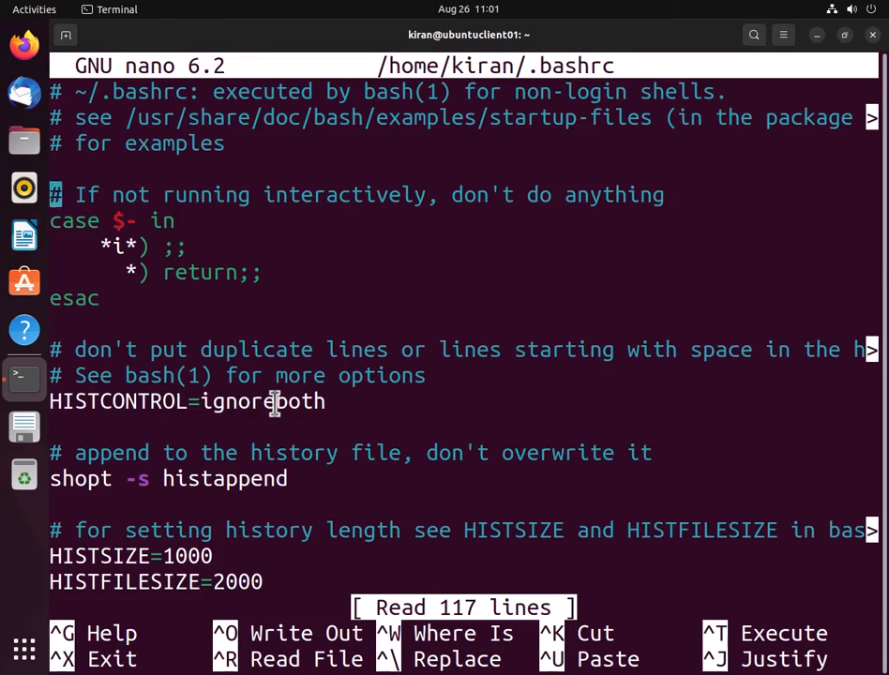
scroll("down", 3)
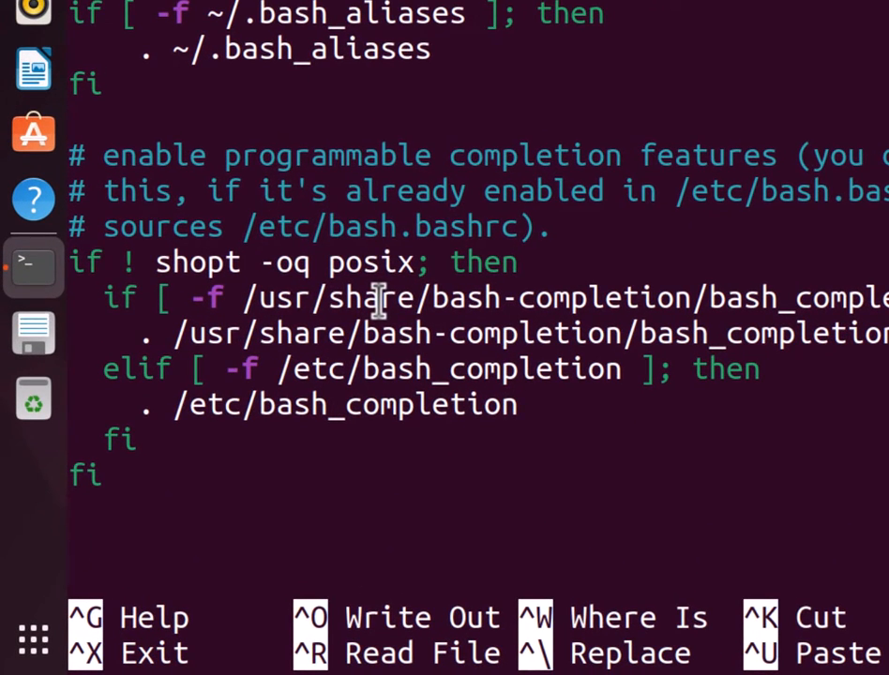
type("export PS1=")
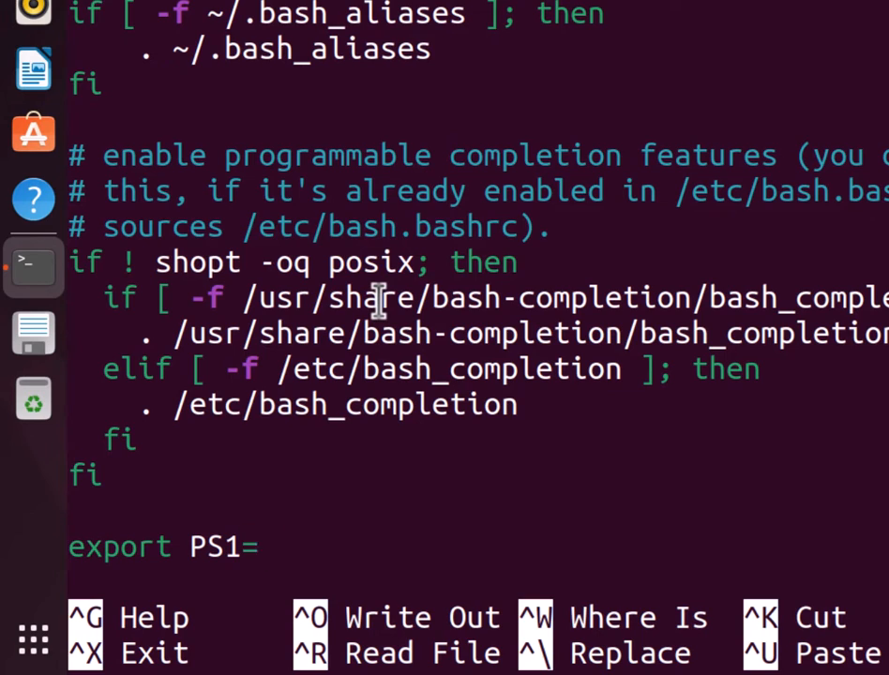
type("\"")
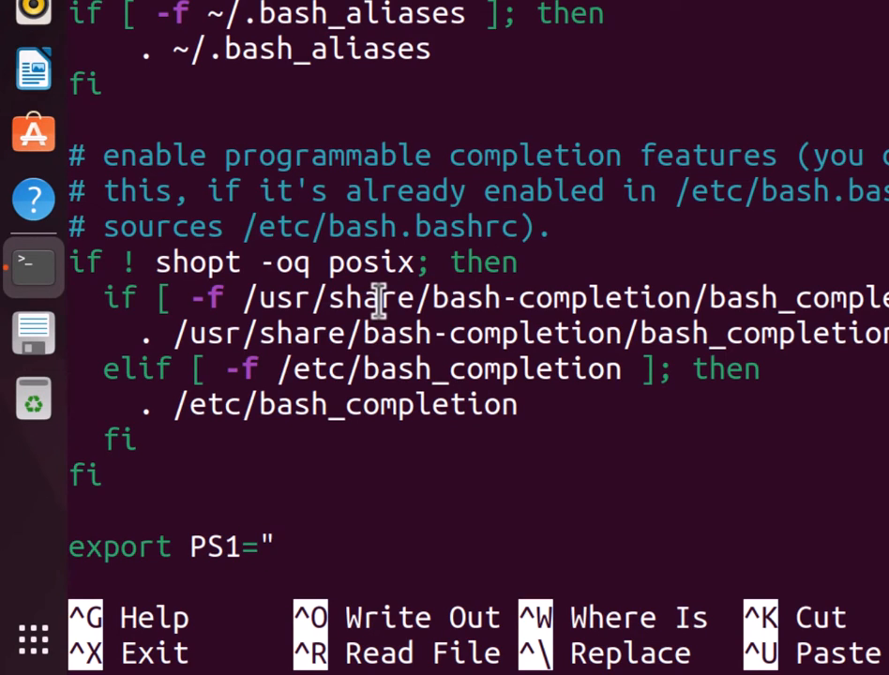
type("\\W")
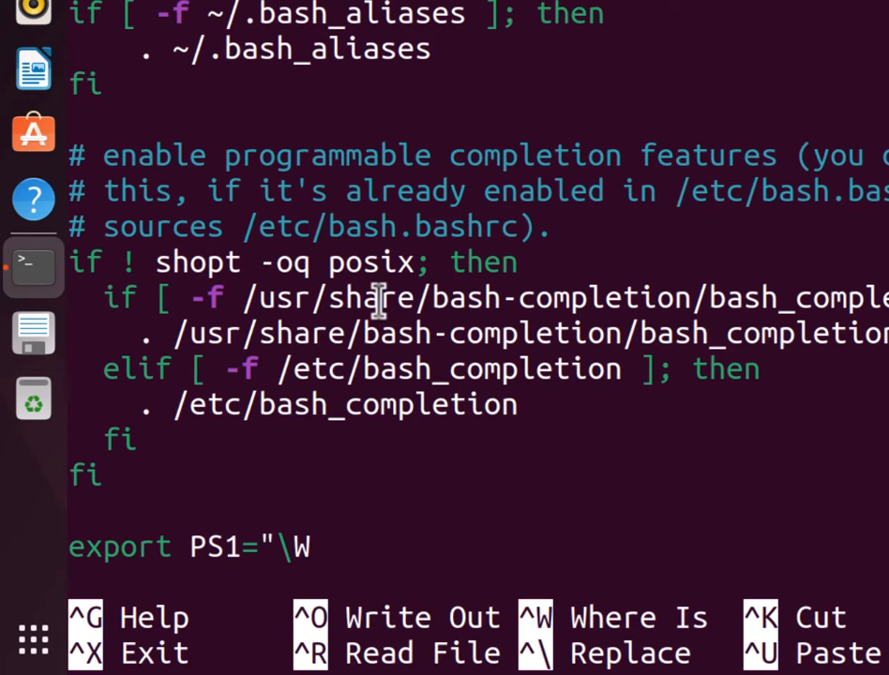
type("\\")
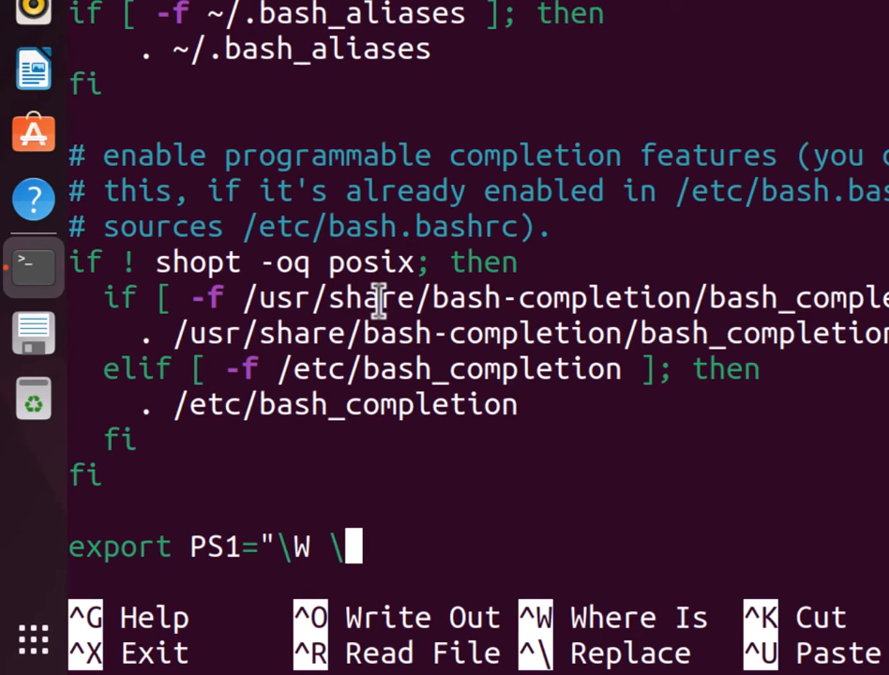
type("$\"")
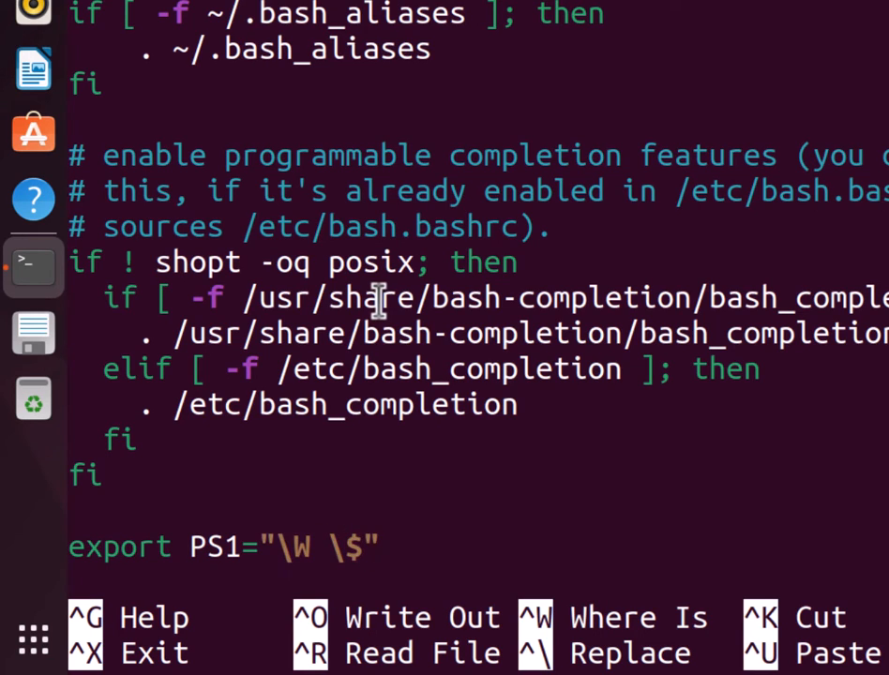